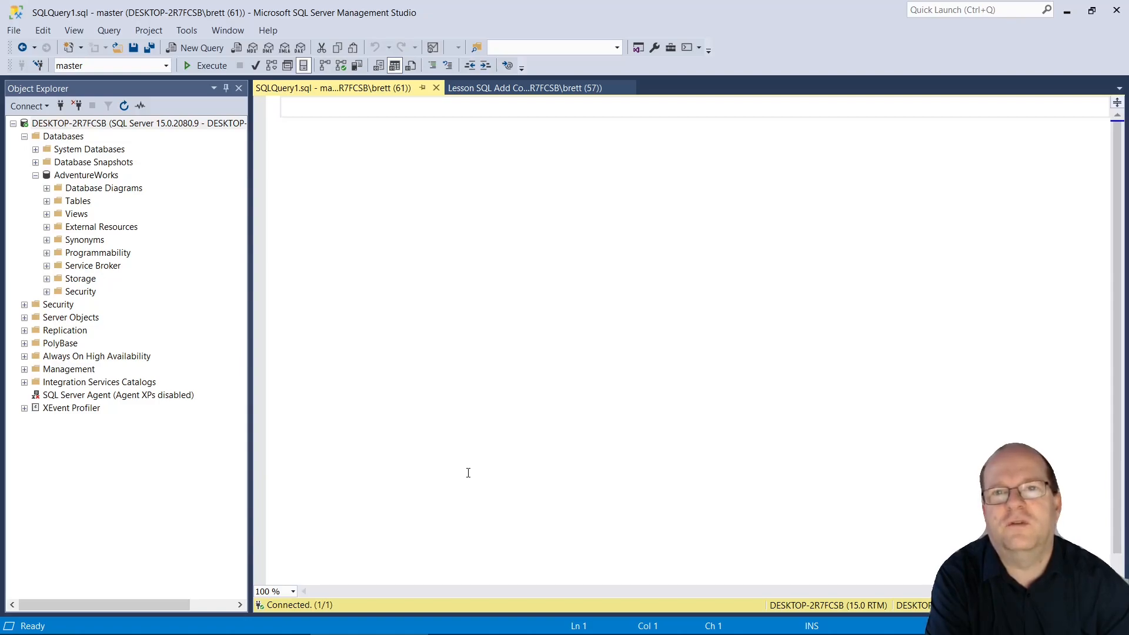
- Type select format(25000, 'N0') as 'Nicely Formatted Number' in the empty query
left_click(284, 107)
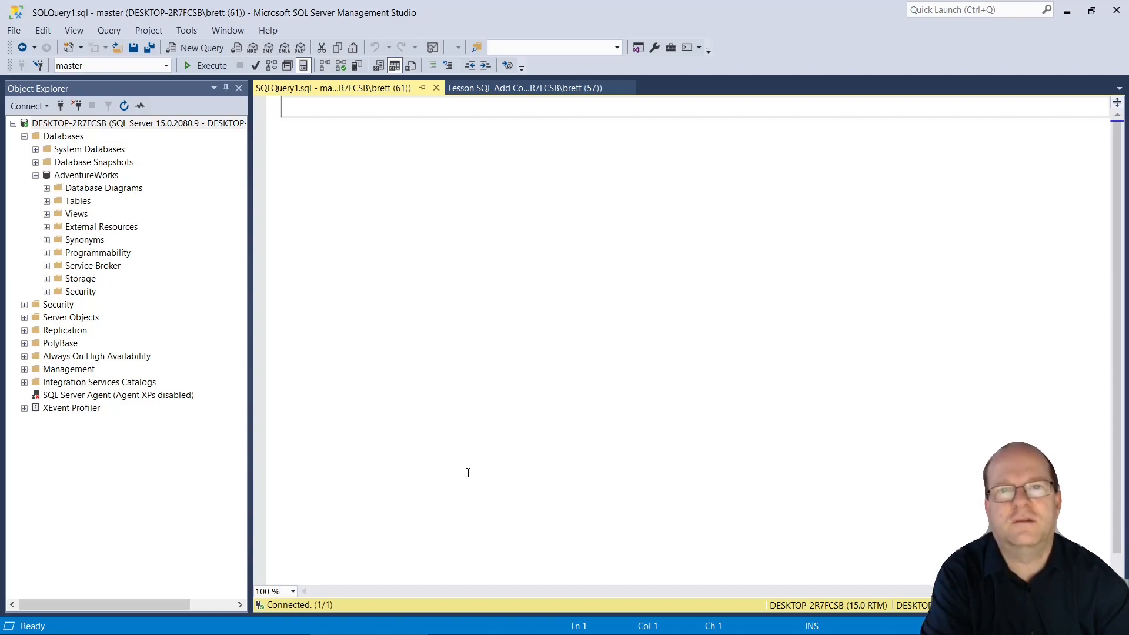
type("select format(25000, 'N0') as 'Nicely Formatted Number'")
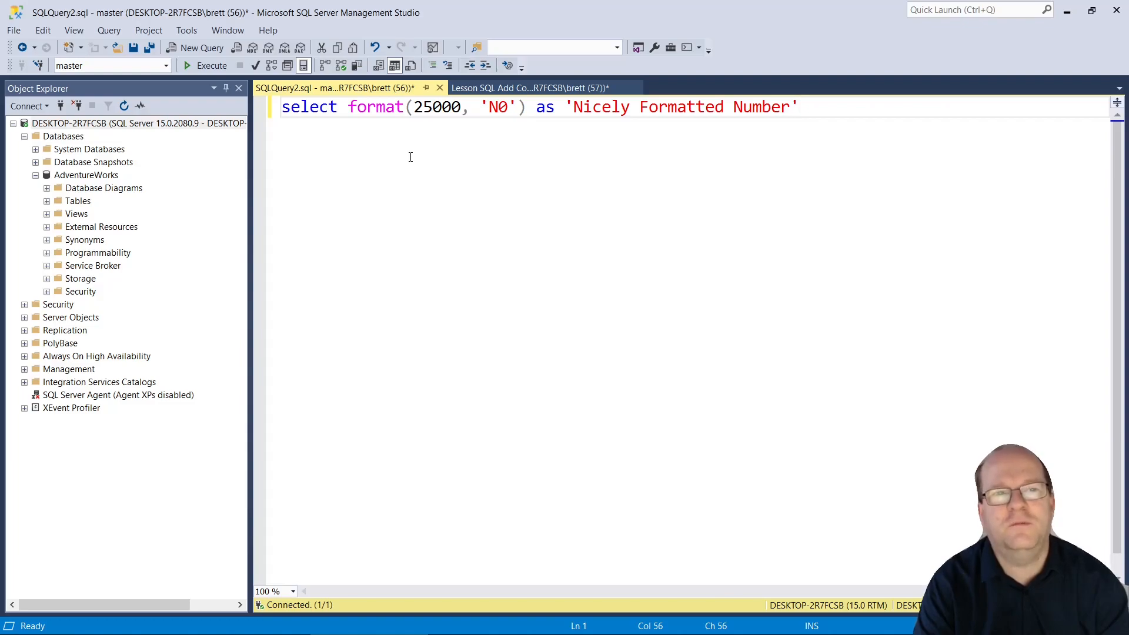
mouse_move(497, 116)
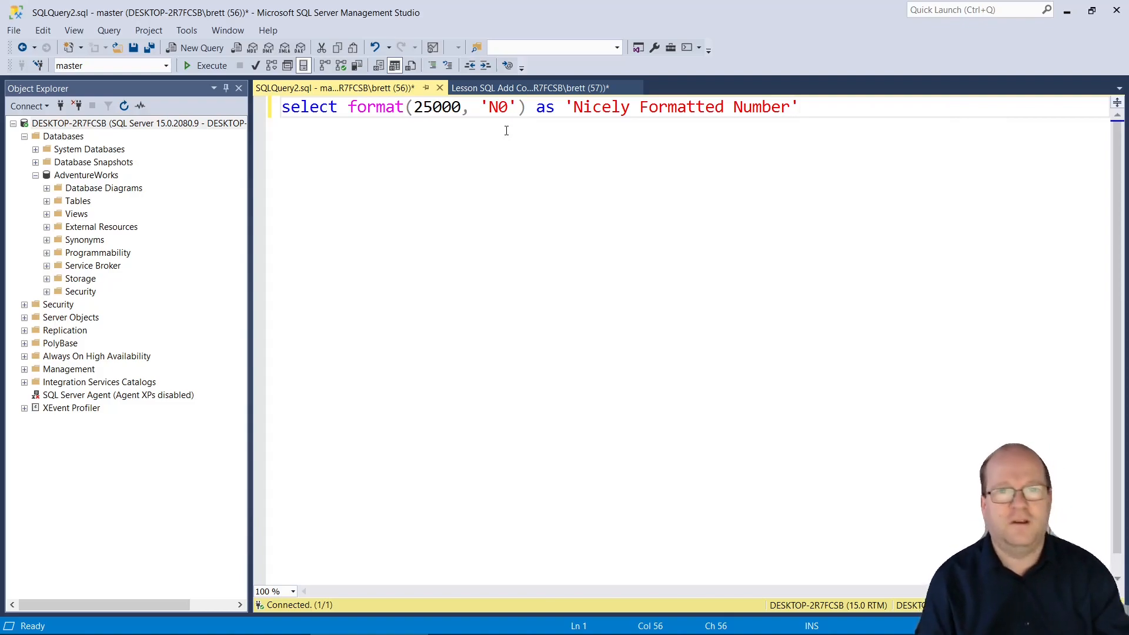
- Run the N0 query, then change the number to 25000.67575757
left_click(211, 65)
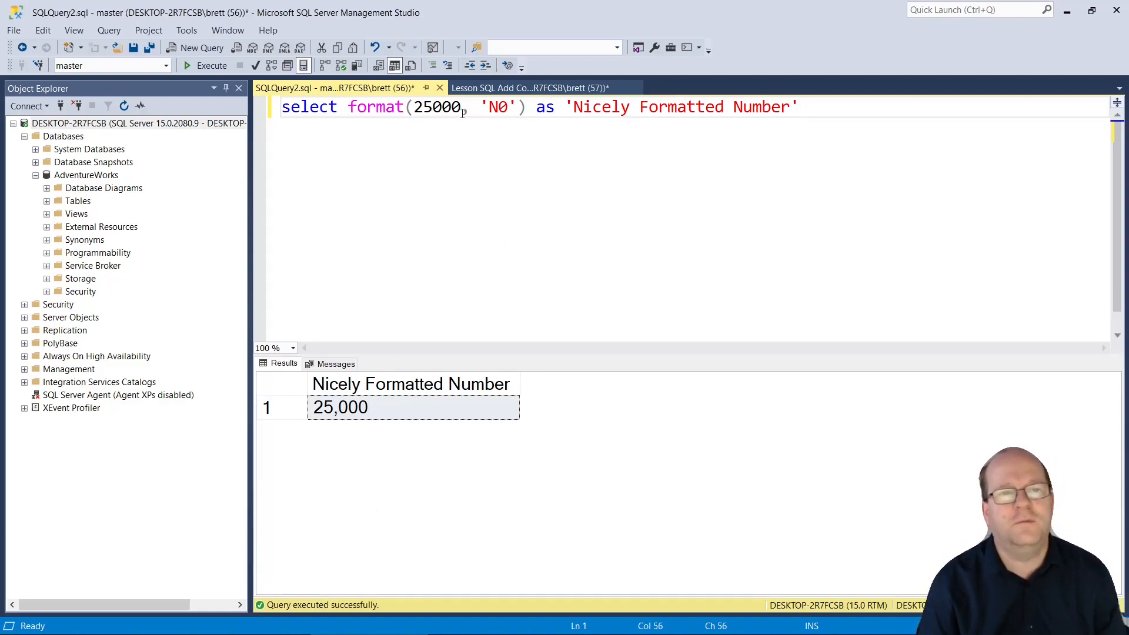
type(".")
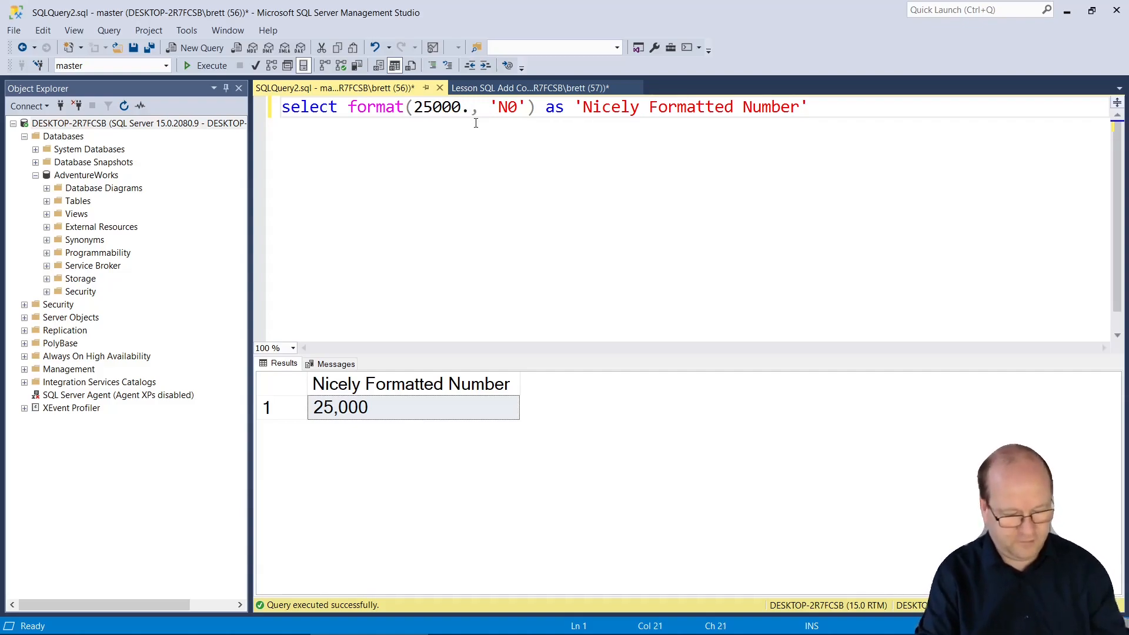
type("67575757")
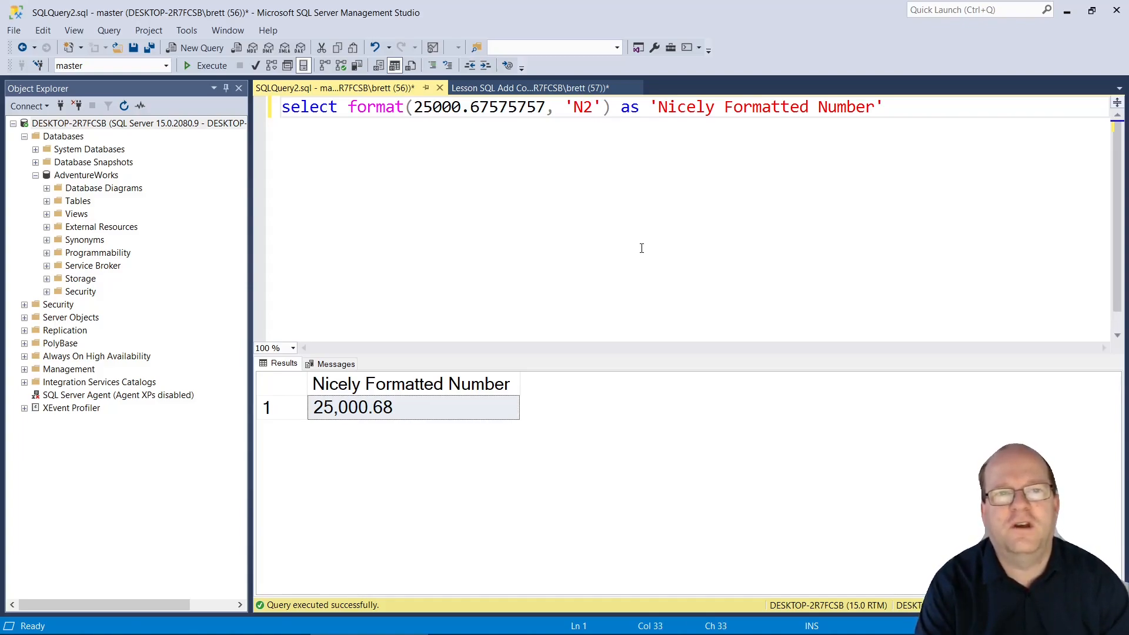
- Change the format code to C2 and add 'set language german' above the query
key("Backspace")
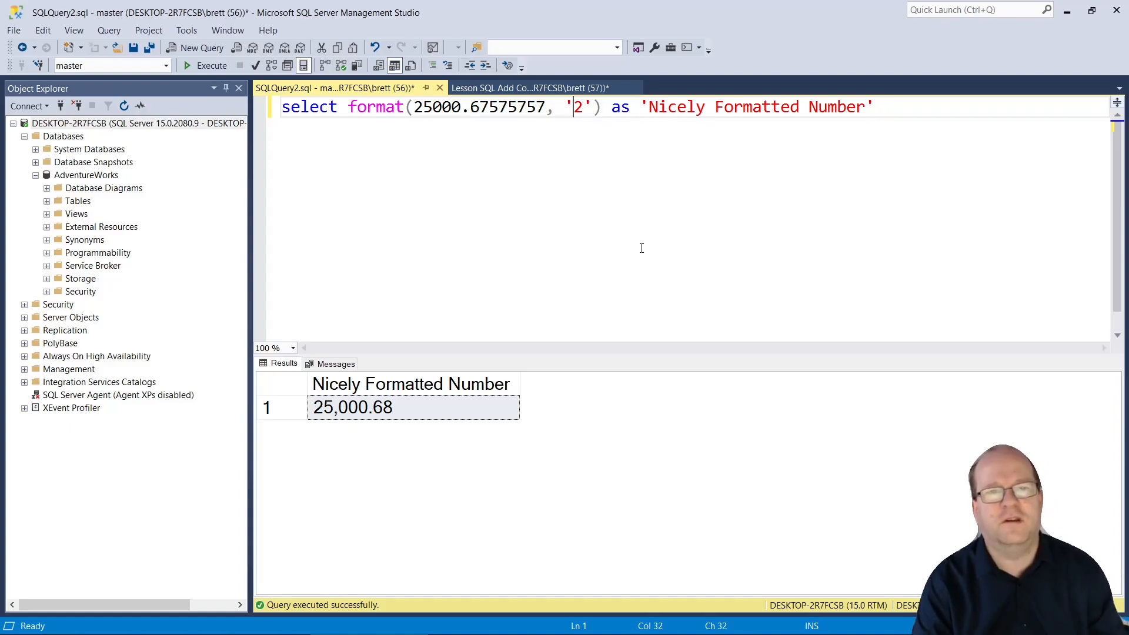
type("C")
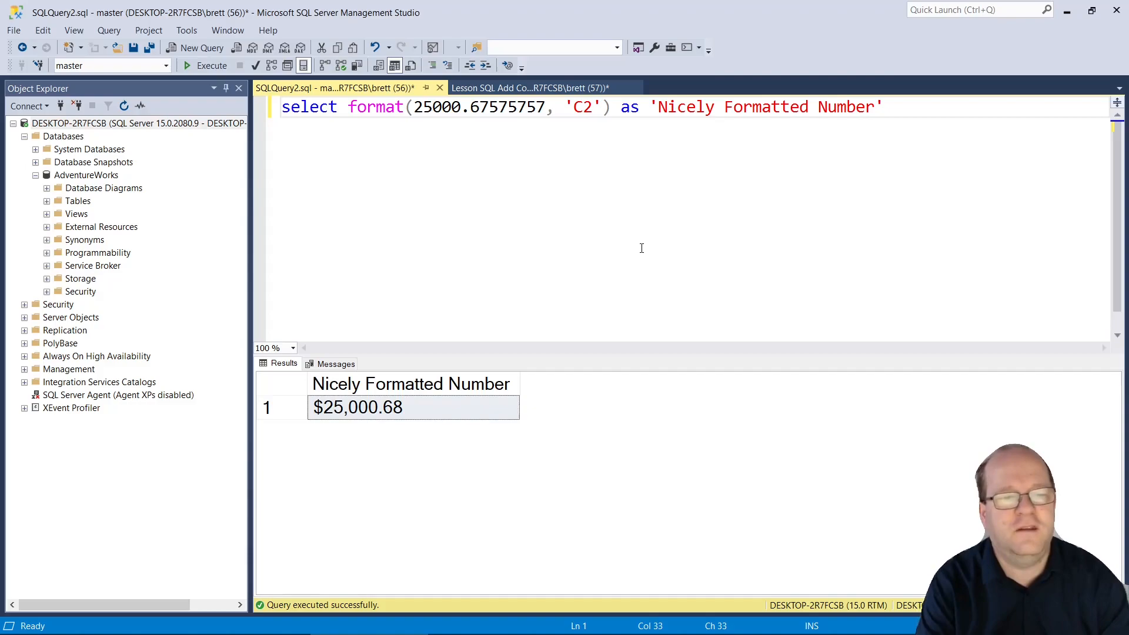
left_click(580, 106)
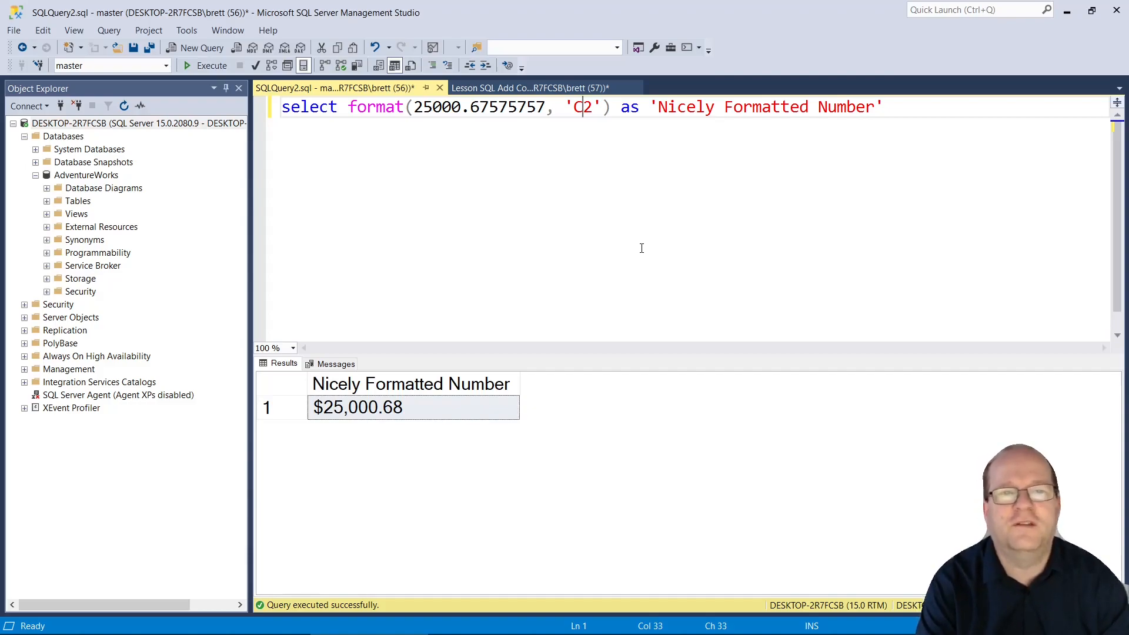
type("set language german")
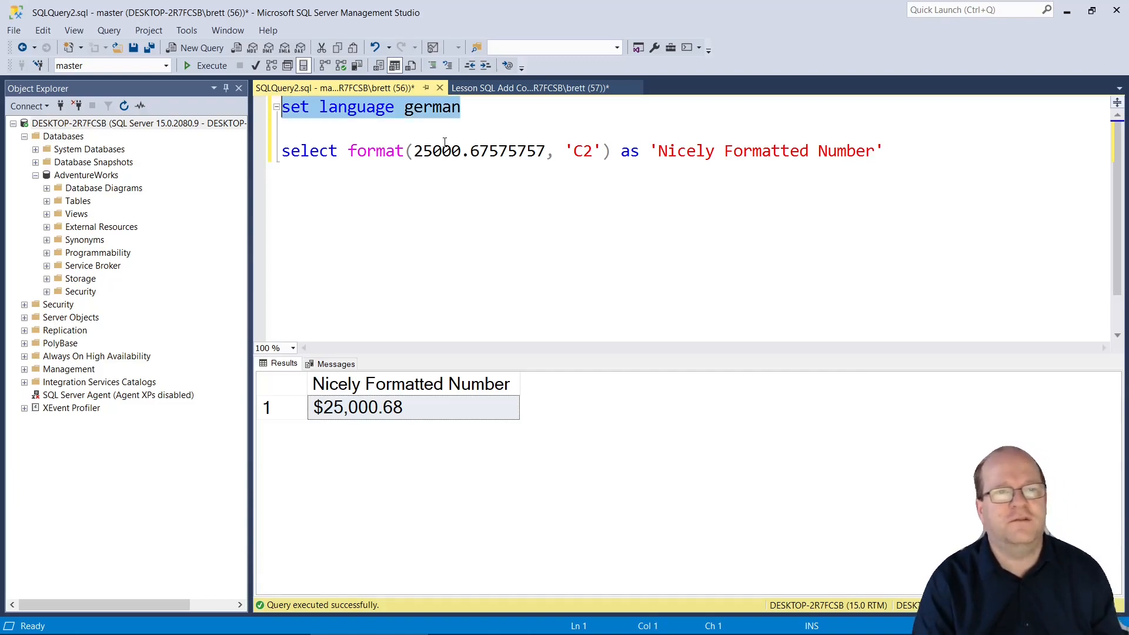
- Execute the set language german statement
left_click(210, 65)
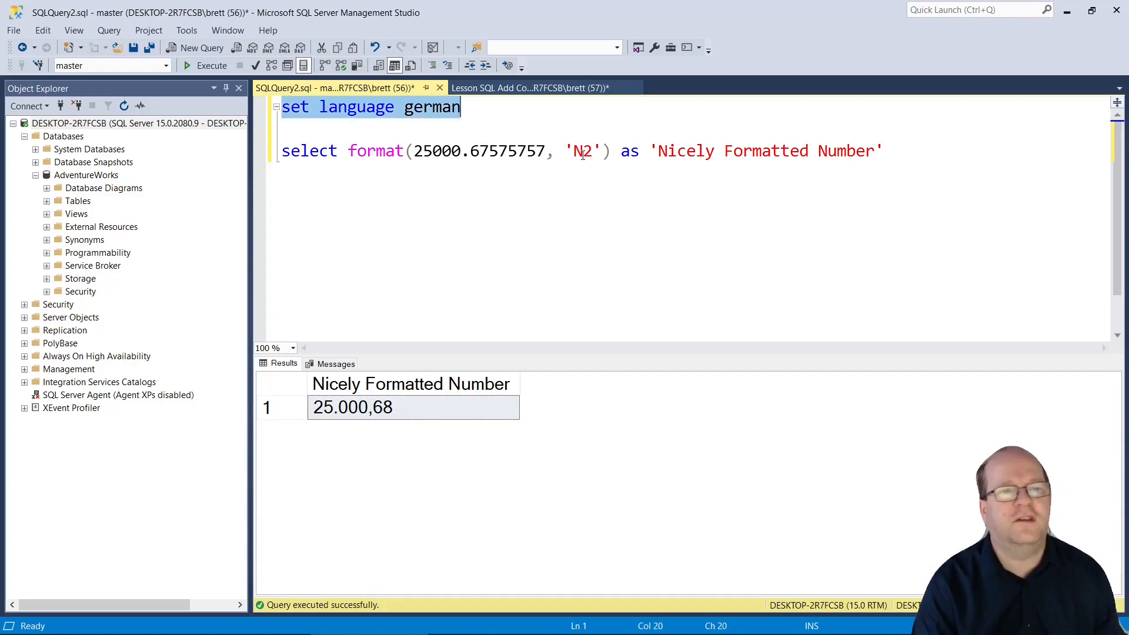
- Change the language to swedish, rerun the query, and switch the format code
type("s")
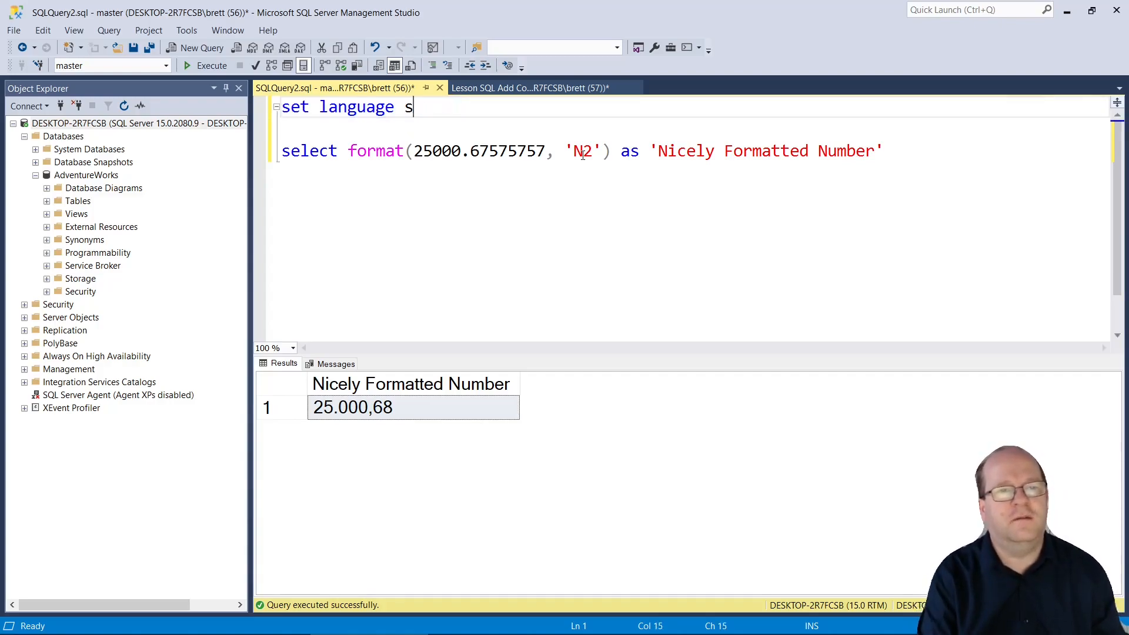
type("wedish")
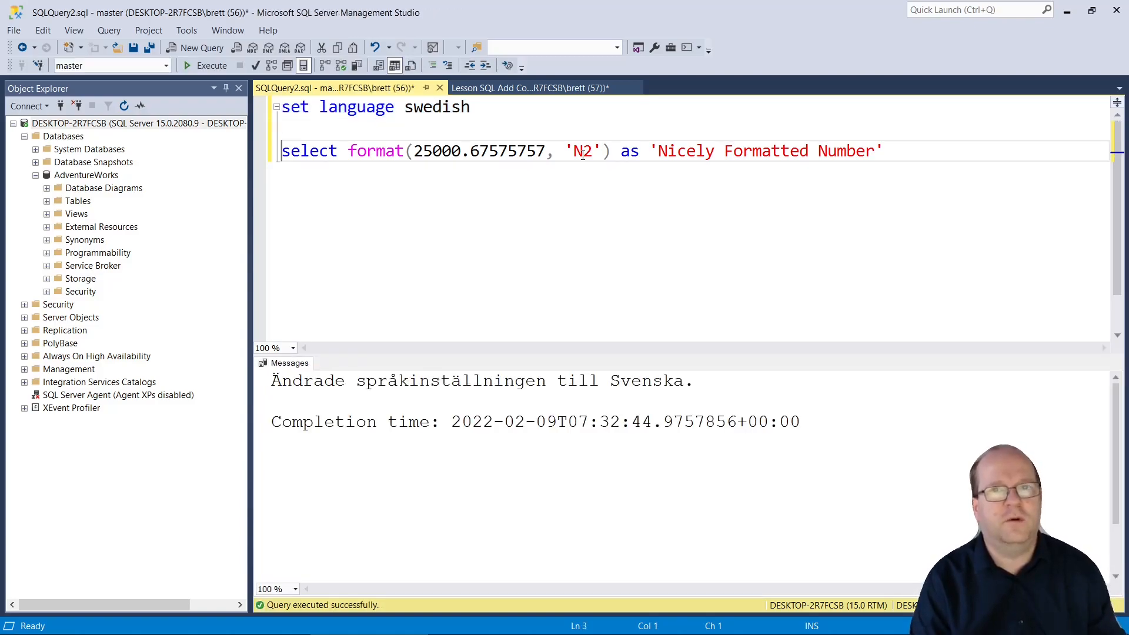
left_click(211, 65)
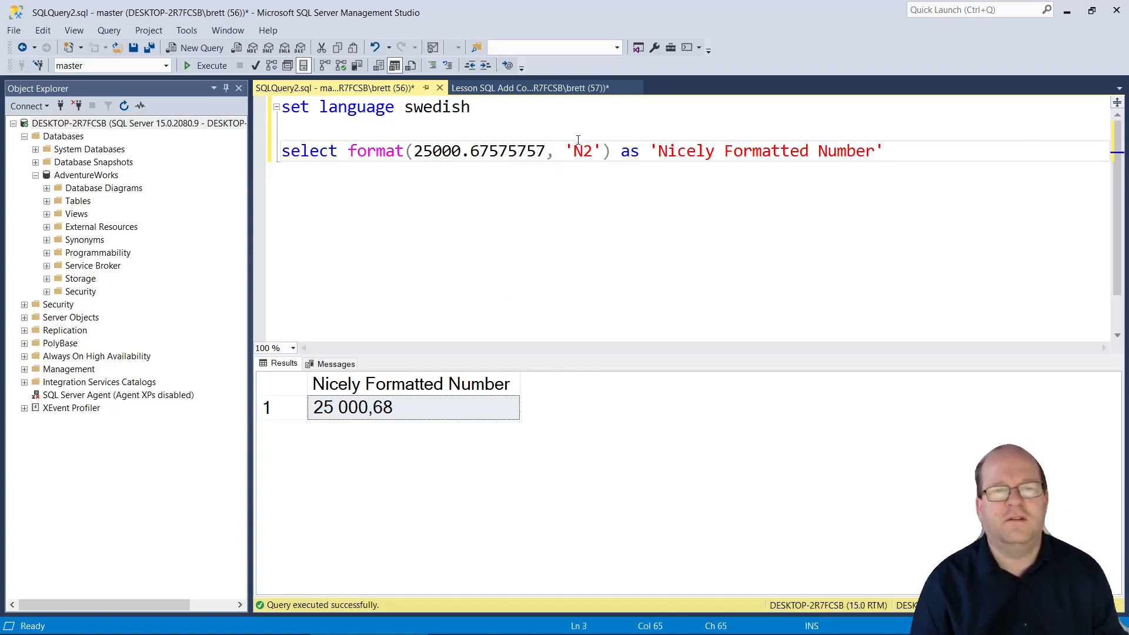
type("C2")
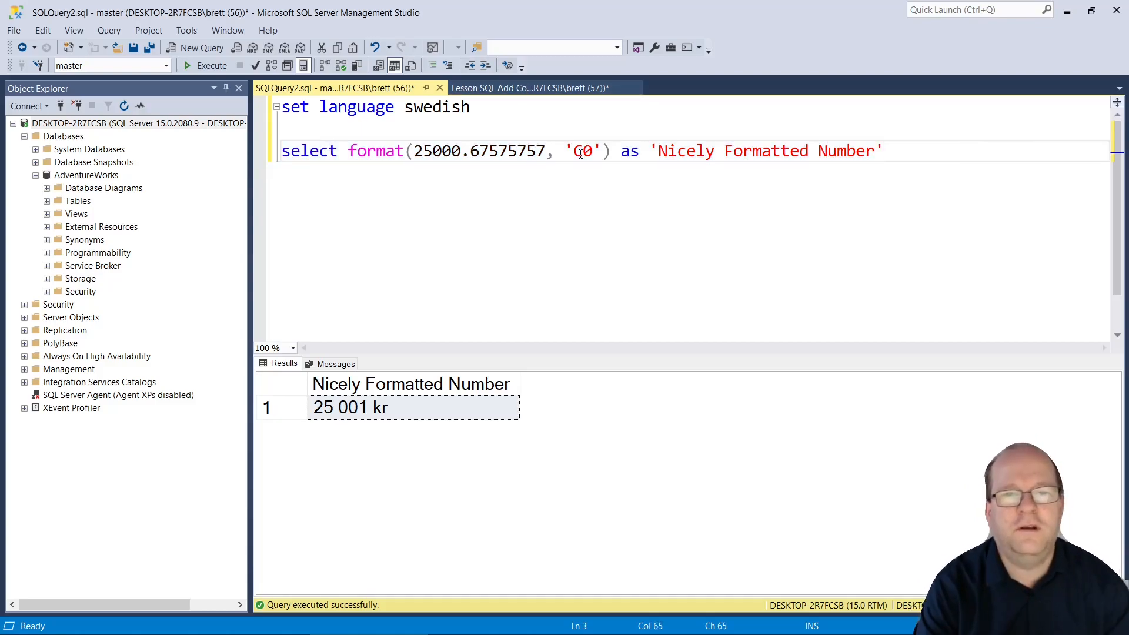
- Add Select Format(25000,'#,##0'), switch the language to english, and run the new line
key("enter")
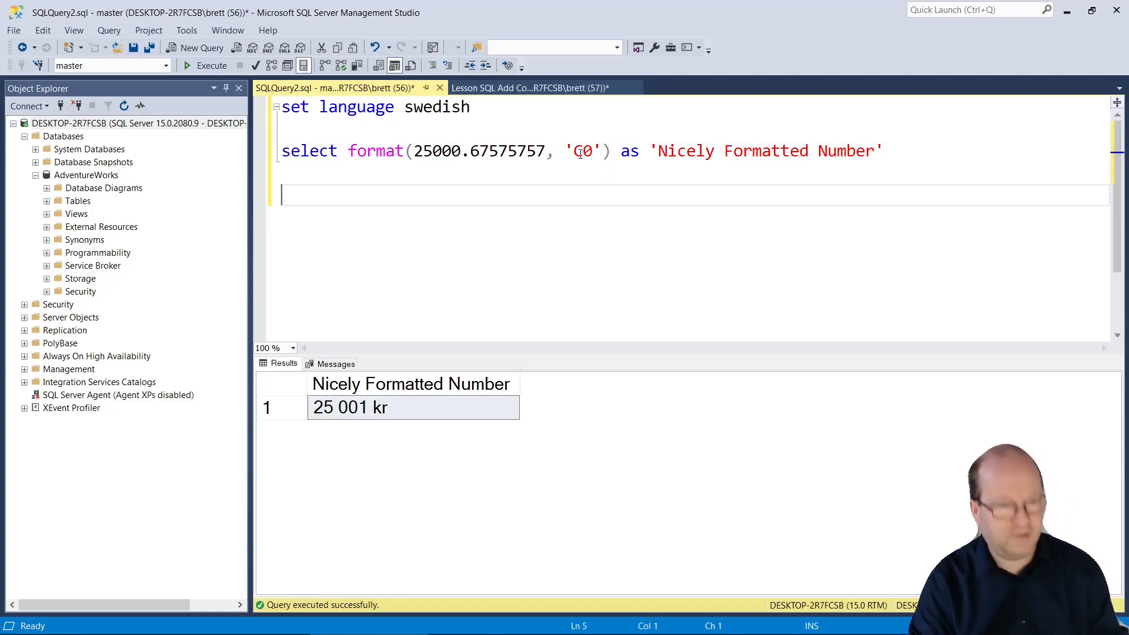
type("Select Format(25000,'#,##0')")
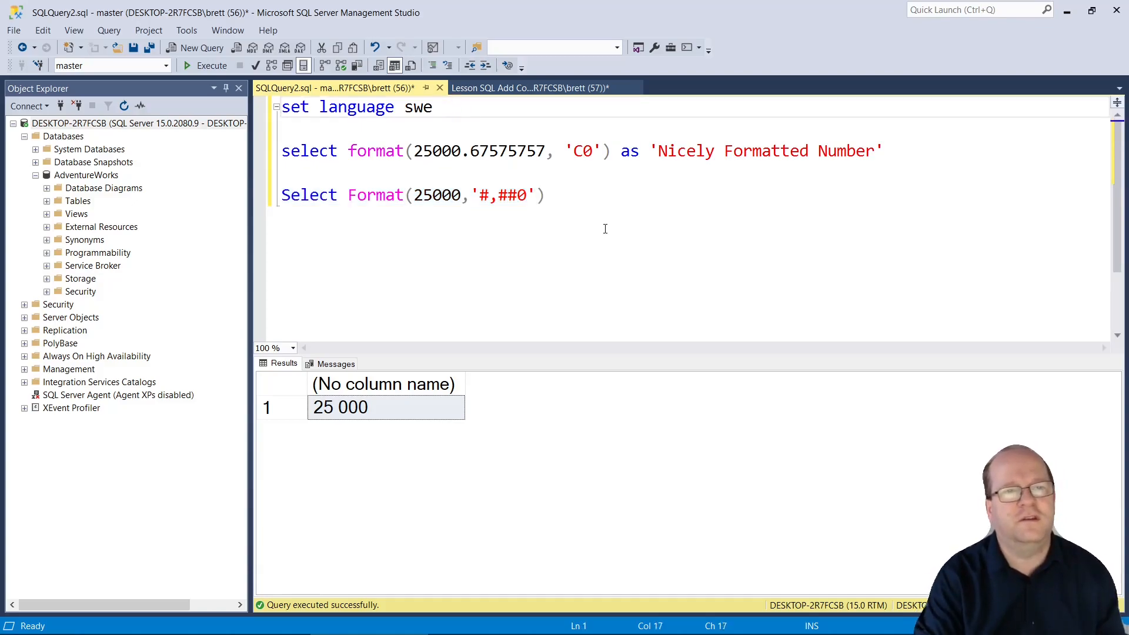
type("english")
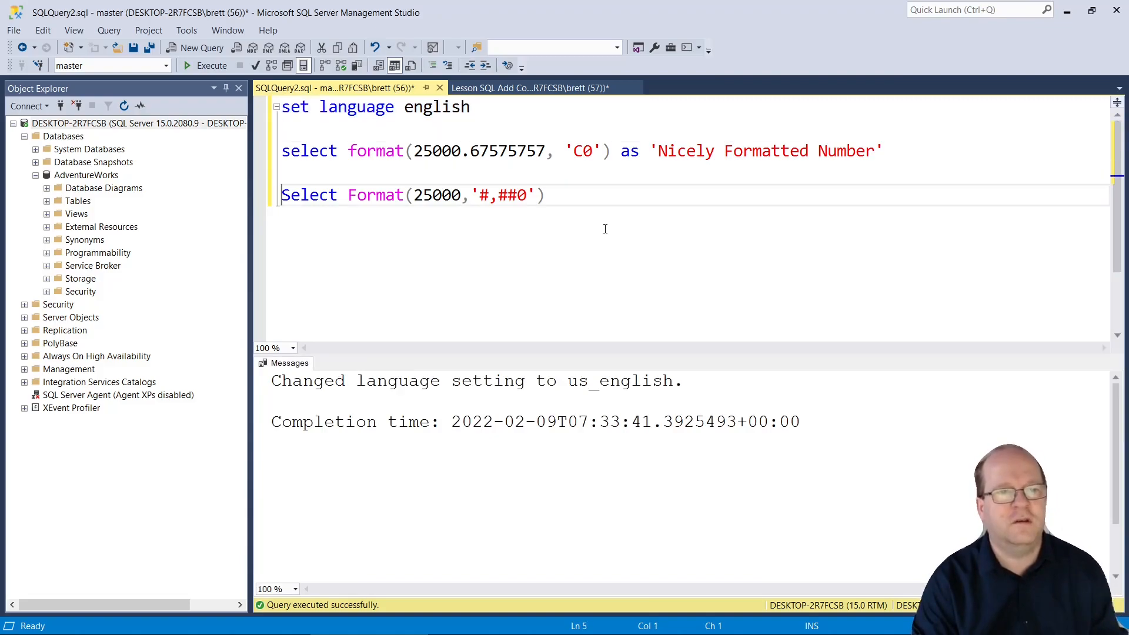
left_click(210, 65)
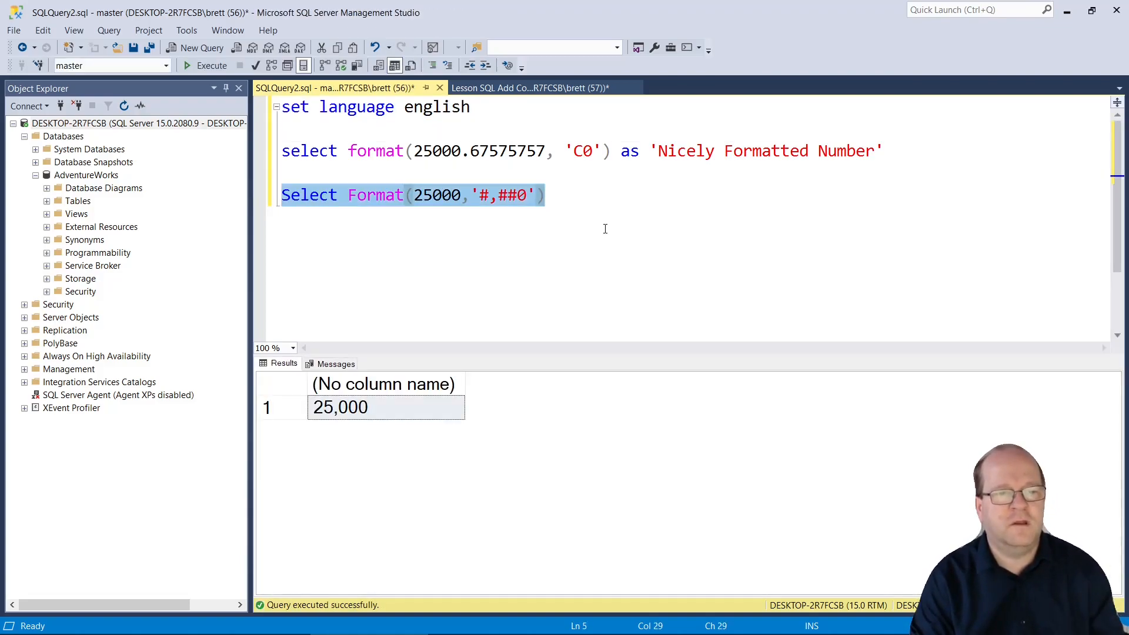
left_click(605, 228)
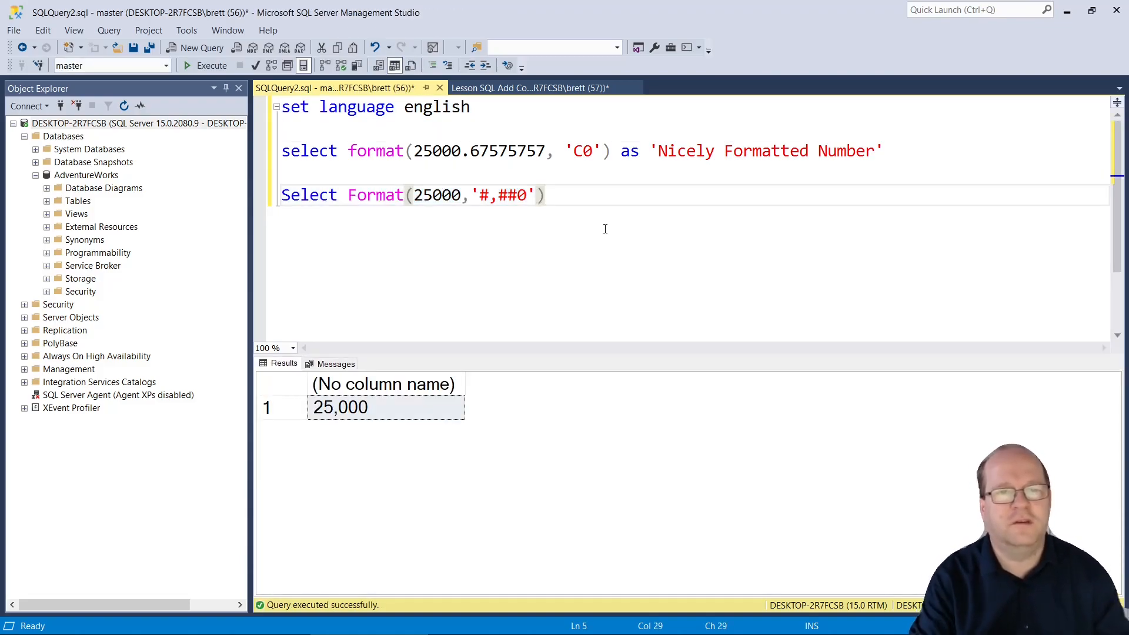